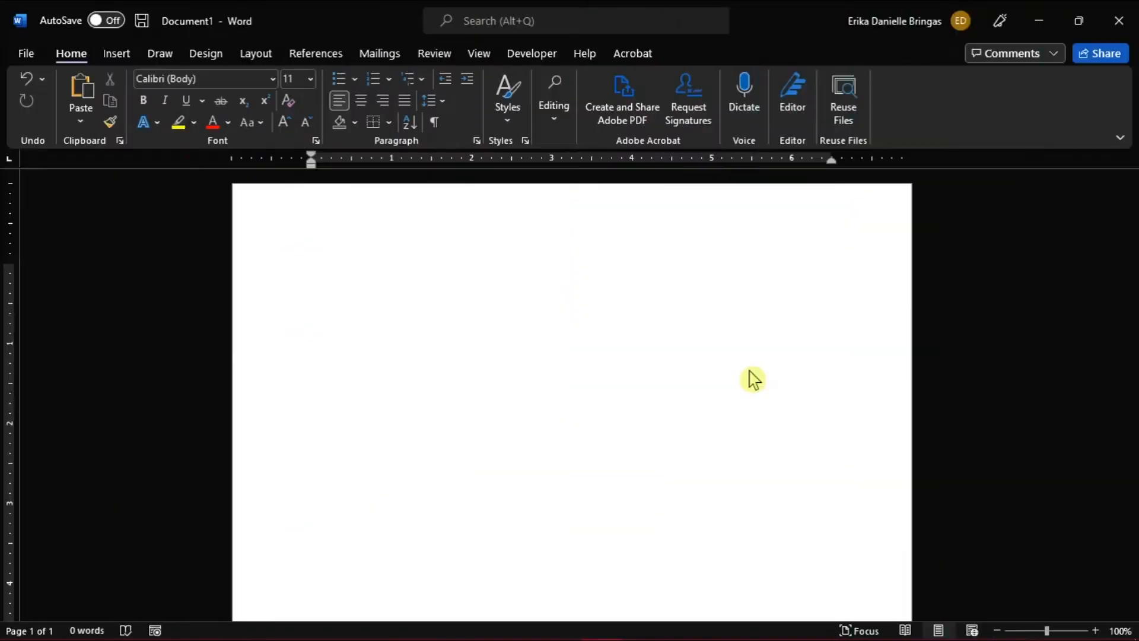
- Place the cursor in the blank document before adjusting the page setup
{"action": "left_click", "coordinate": [312, 271]}
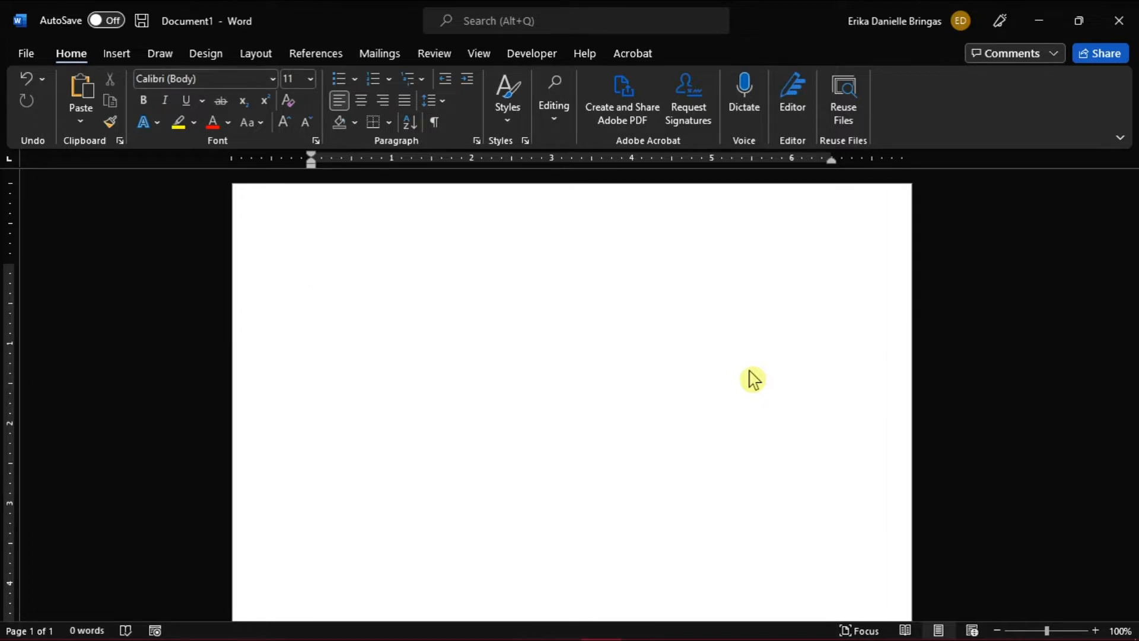
{"action": "left_click", "coordinate": [312, 271]}
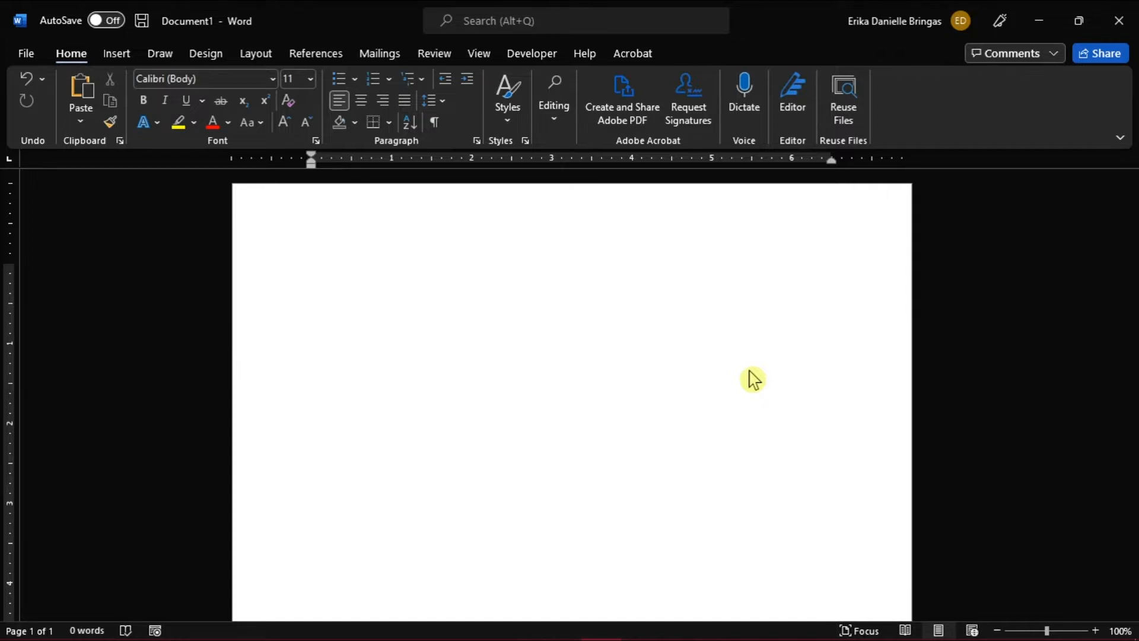
{"action": "left_click", "coordinate": [312, 270]}
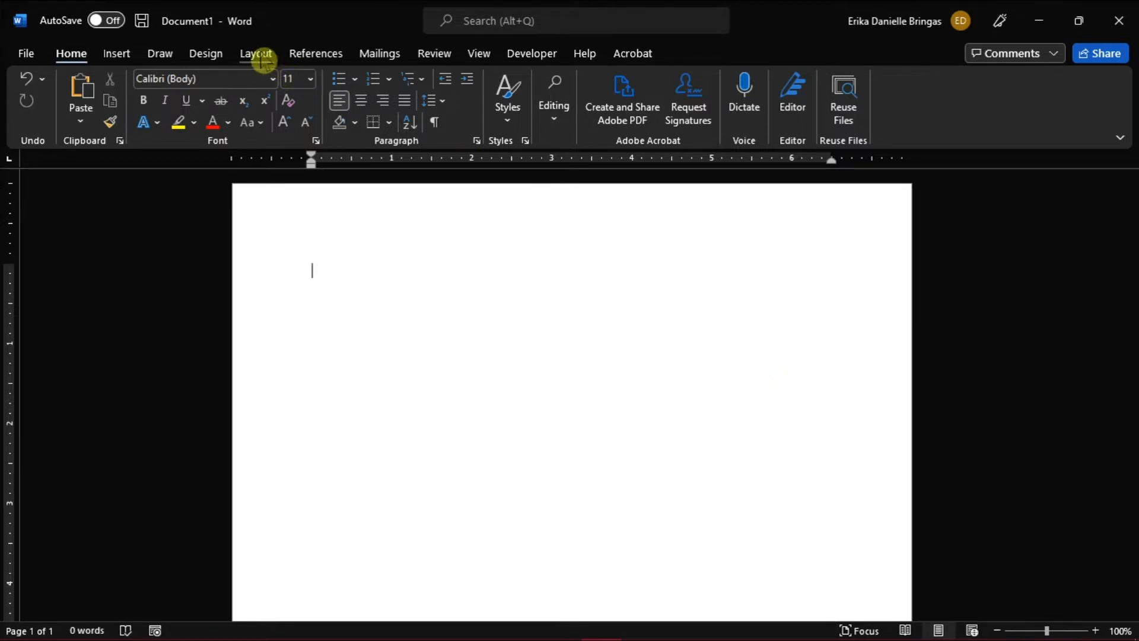
- Set custom page margins of 0.25 inch on top, bottom, left and right
{"action": "left_click", "coordinate": [255, 53]}
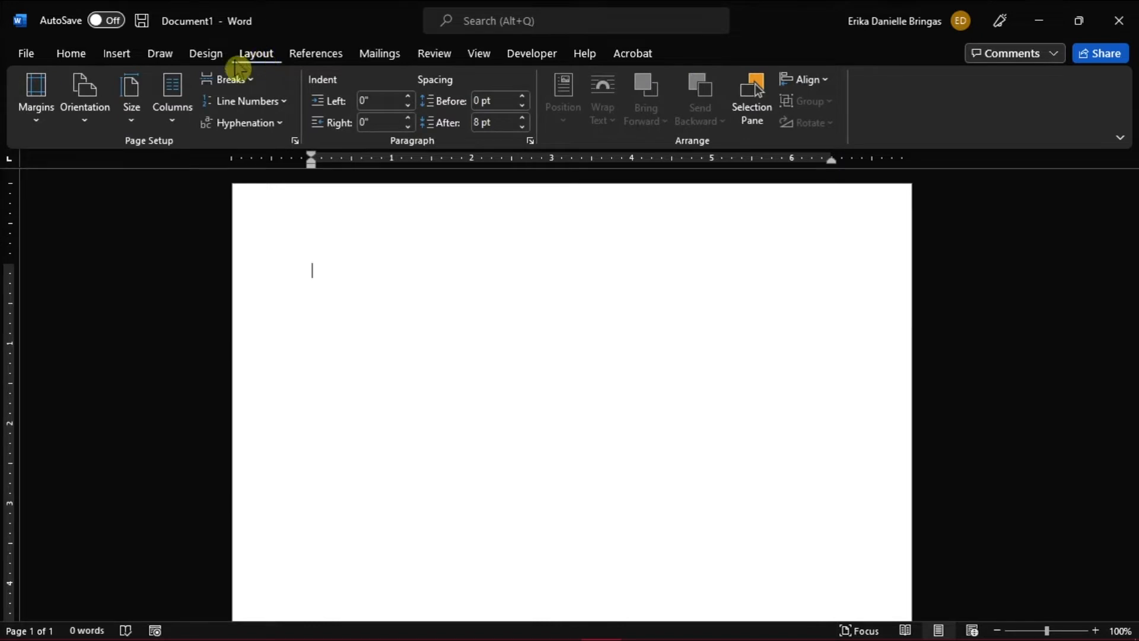
{"action": "left_click", "coordinate": [35, 98]}
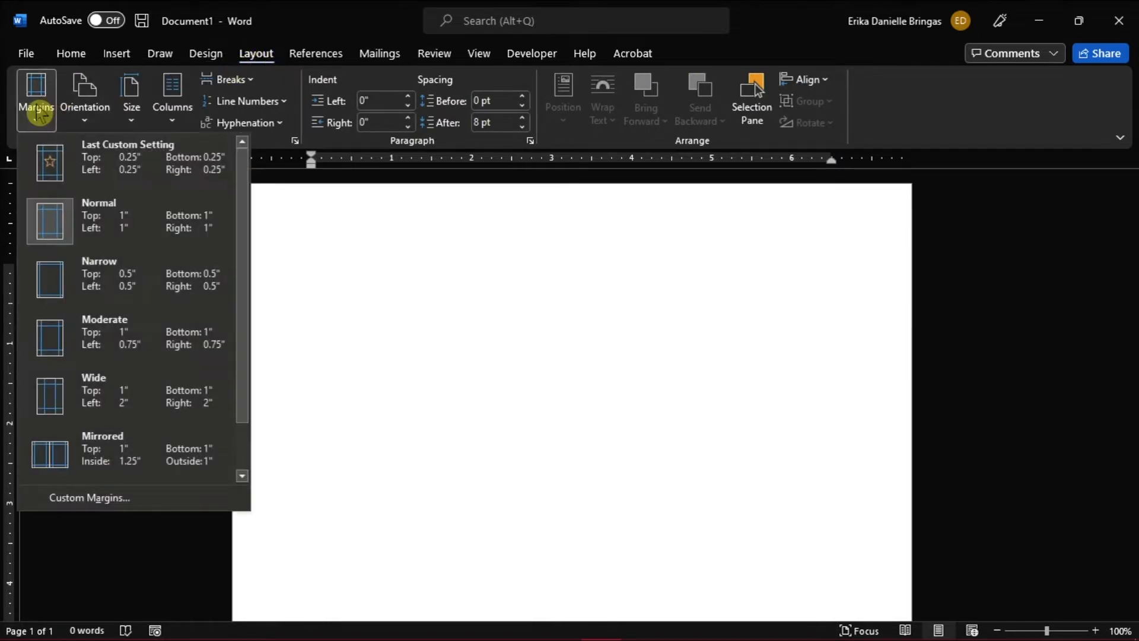
{"action": "mouse_move", "coordinate": [76, 501]}
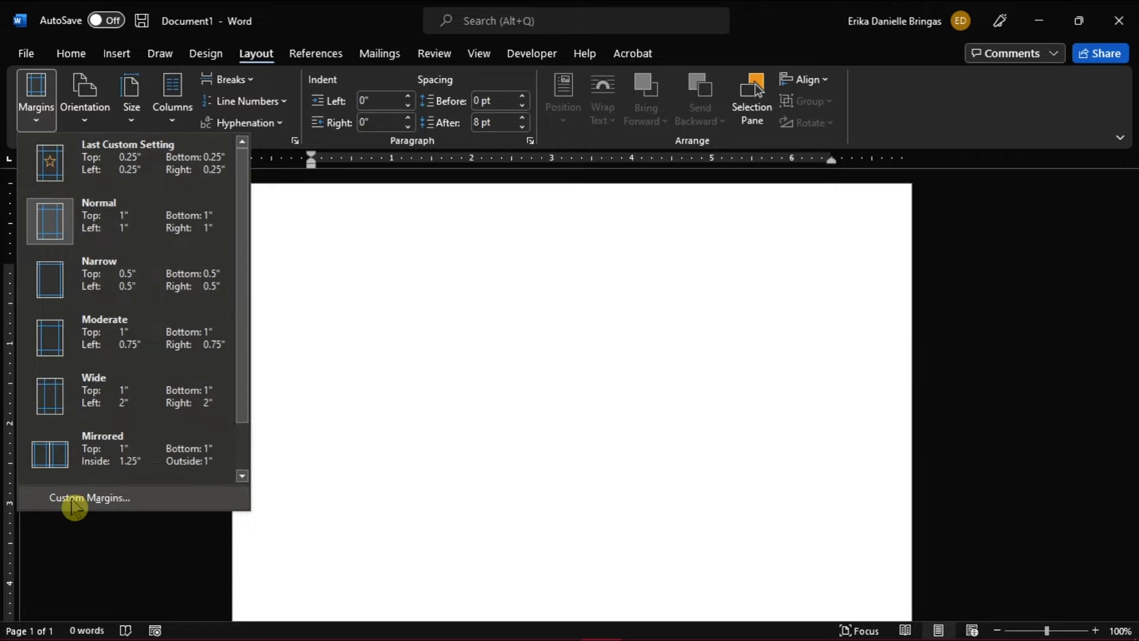
{"action": "left_click", "coordinate": [89, 497]}
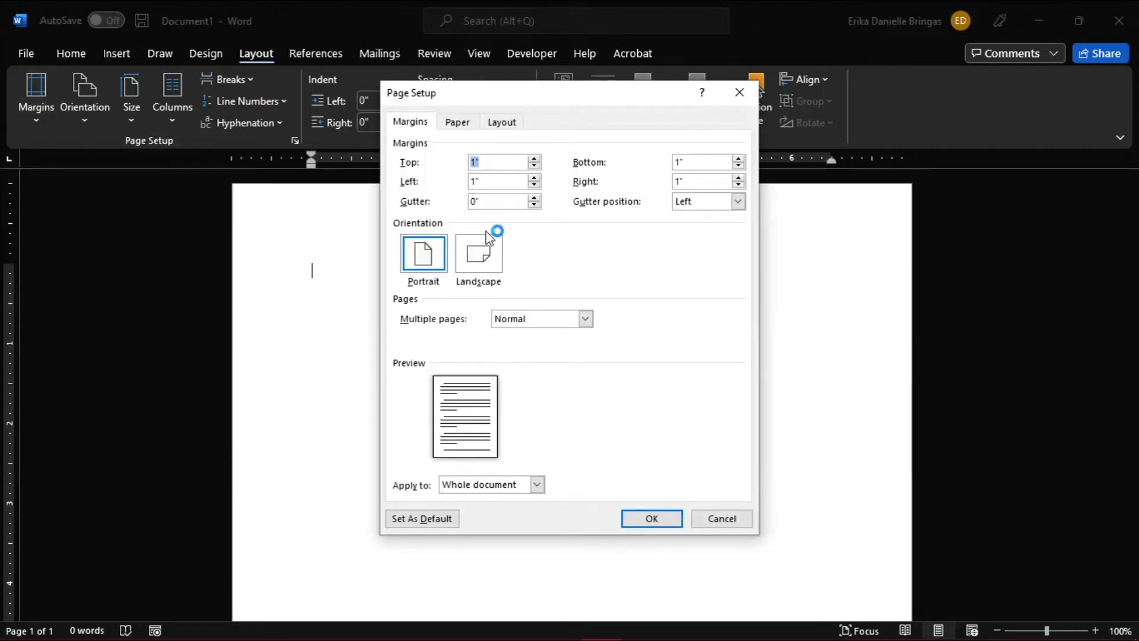
{"action": "left_click", "coordinate": [536, 165]}
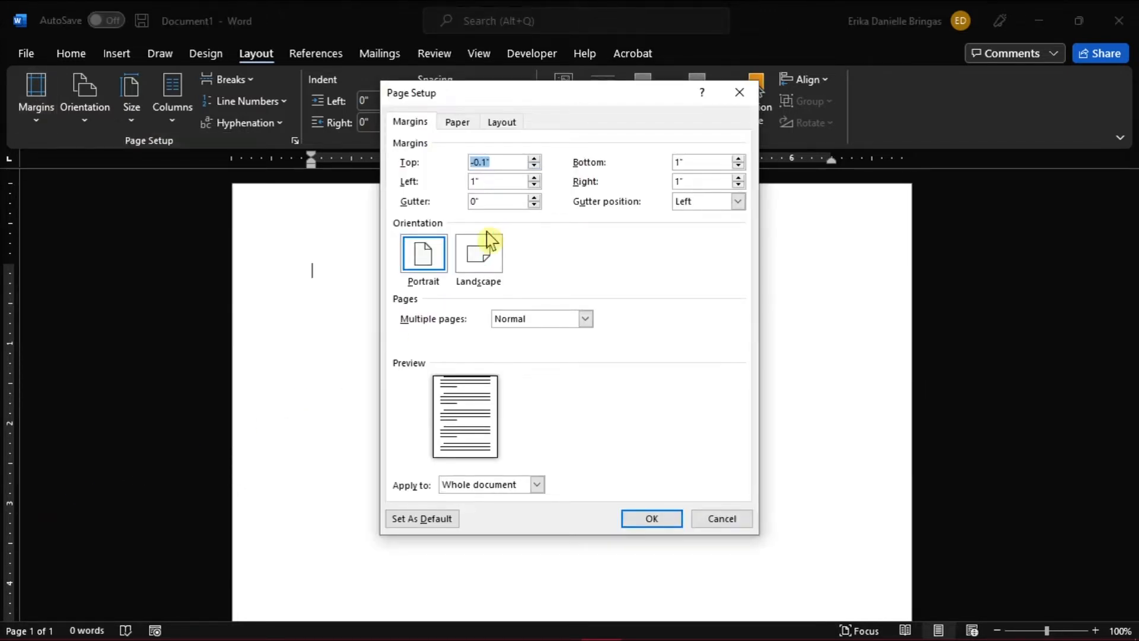
{"action": "mouse_move", "coordinate": [491, 240]}
{"action": "type", "text": "0.25"}
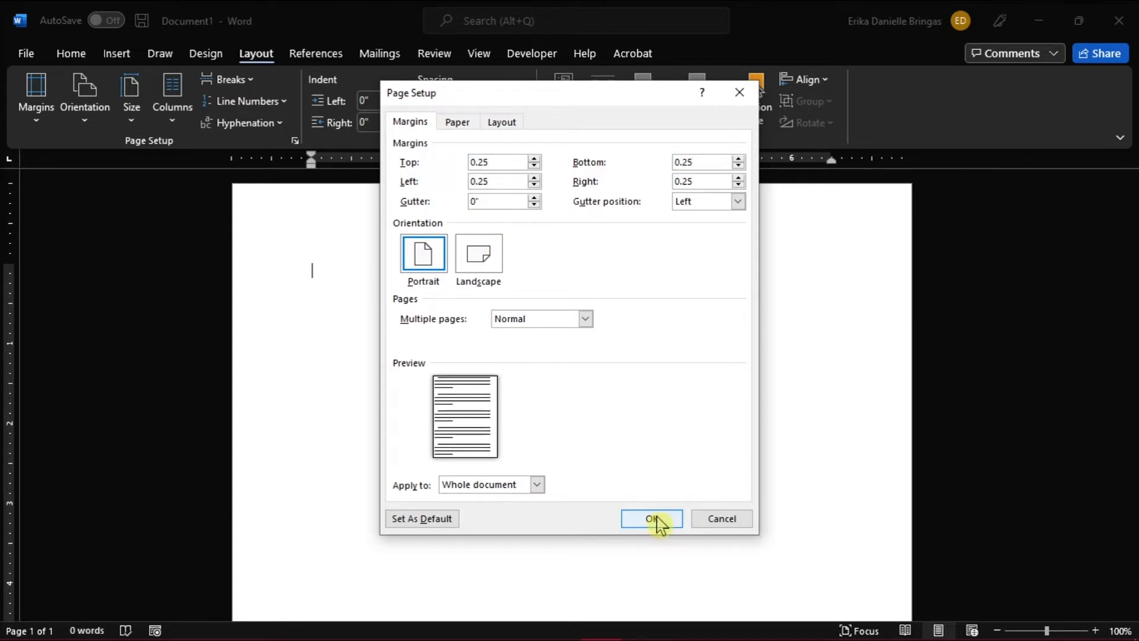
{"action": "left_click", "coordinate": [651, 518]}
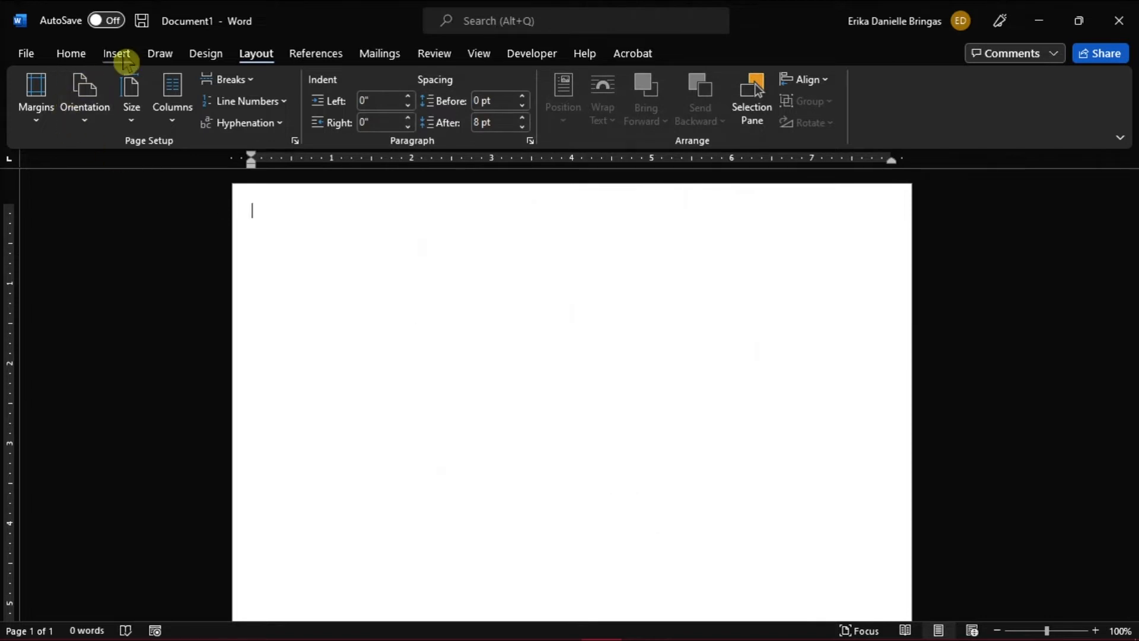
- Insert a 2×5 table and enlarge its rows into tall card-sized cells
{"action": "left_click", "coordinate": [116, 53]}
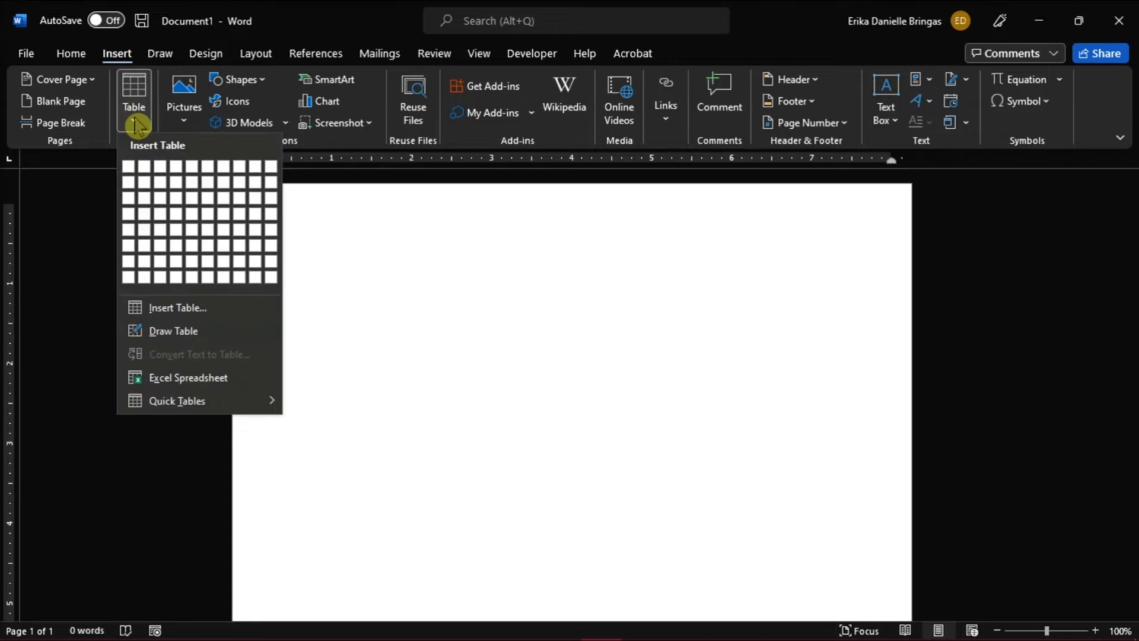
{"action": "mouse_move", "coordinate": [130, 239]}
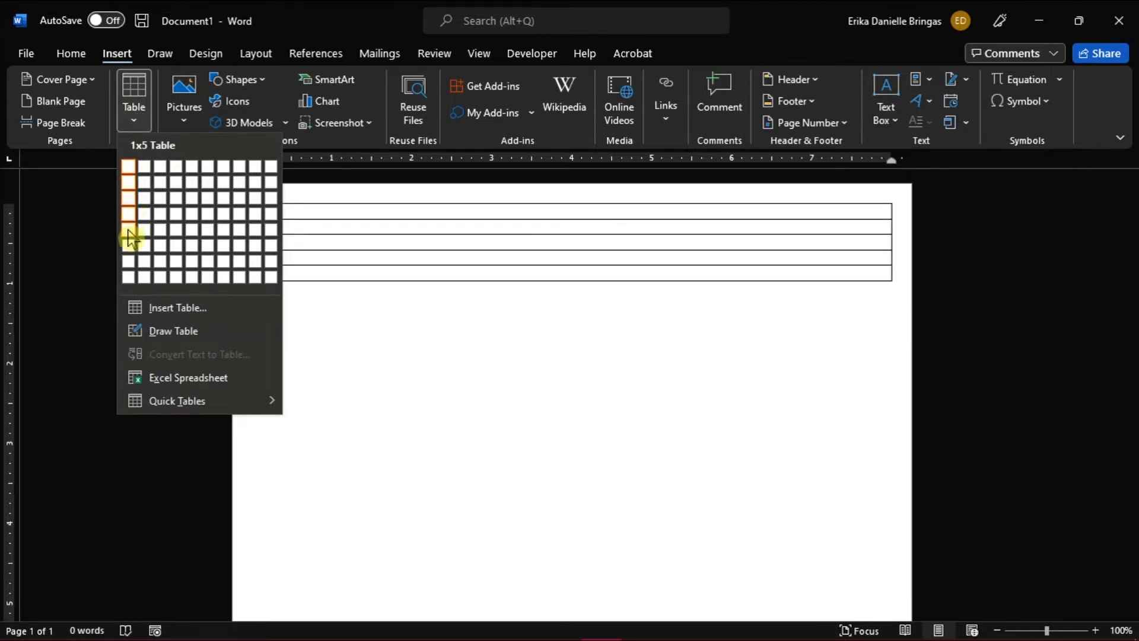
{"action": "left_click", "coordinate": [143, 239]}
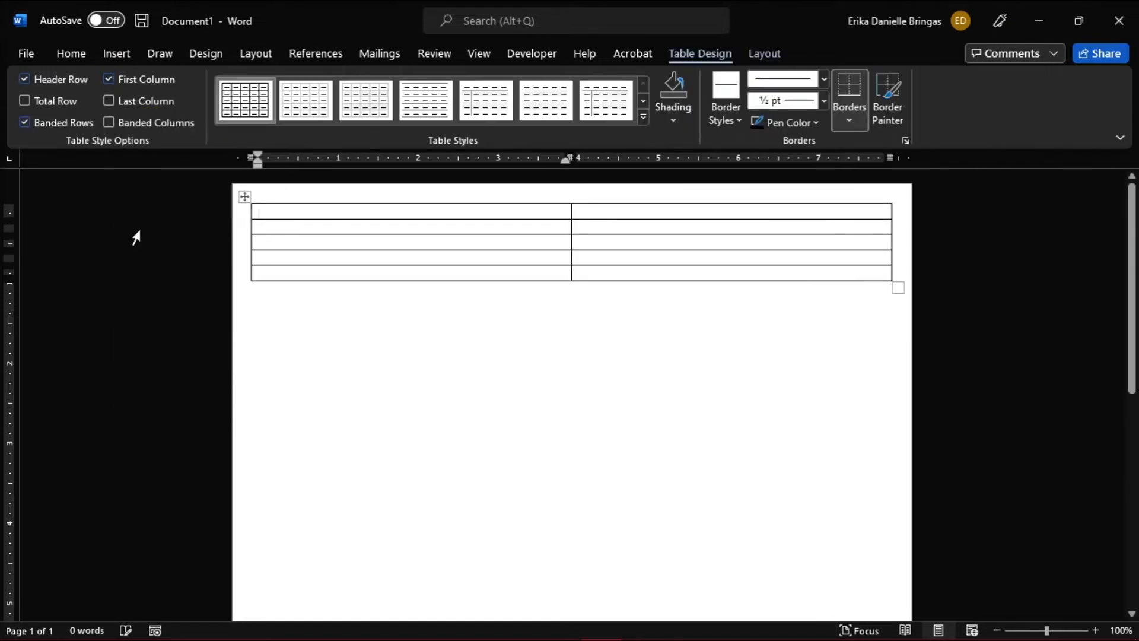
{"action": "mouse_move", "coordinate": [899, 289]}
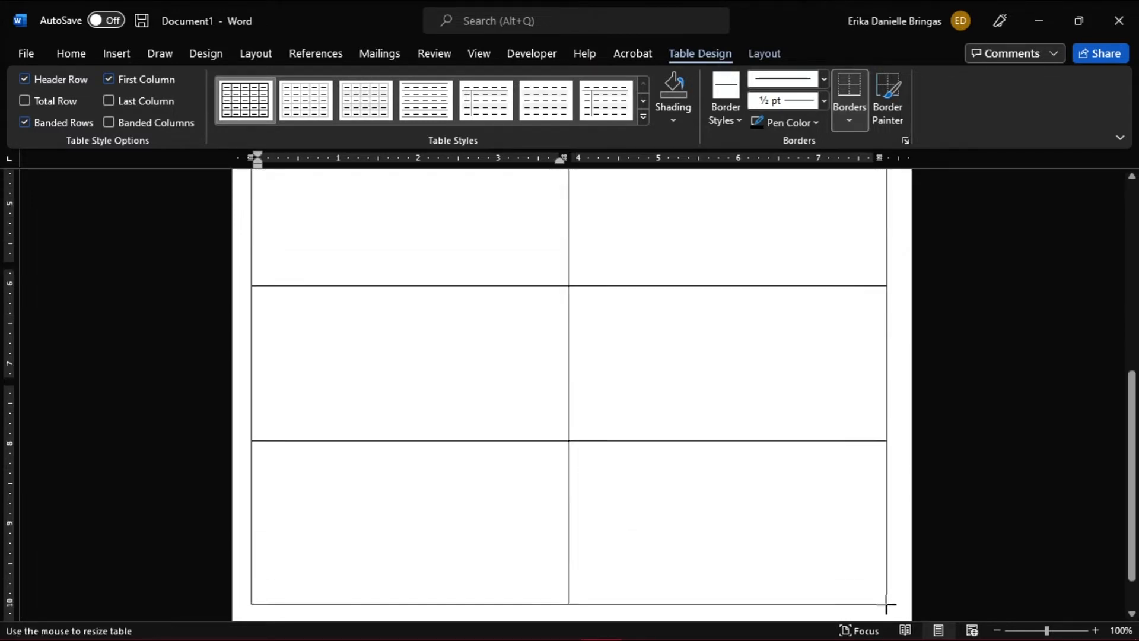
{"action": "scroll", "scroll_direction": "up", "scroll_amount": 3}
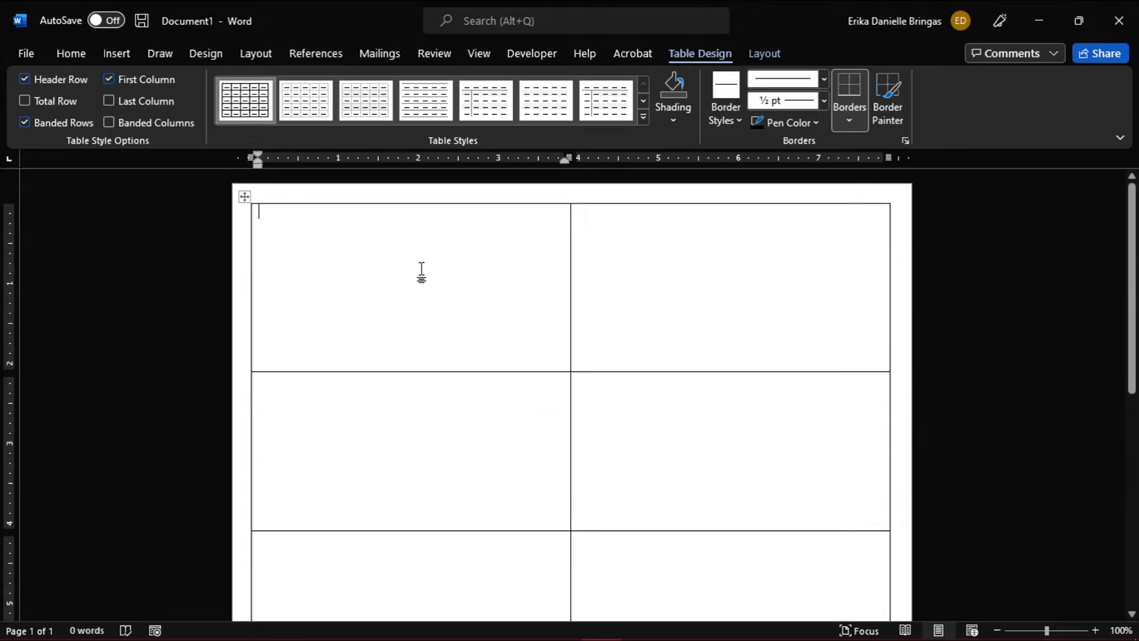
- Enter 'YOUR NAME/COMPANY NAME' and 'Street Address, City, ST ZIP Code' in the first cell
{"action": "type", "text": "YOUR NA"}
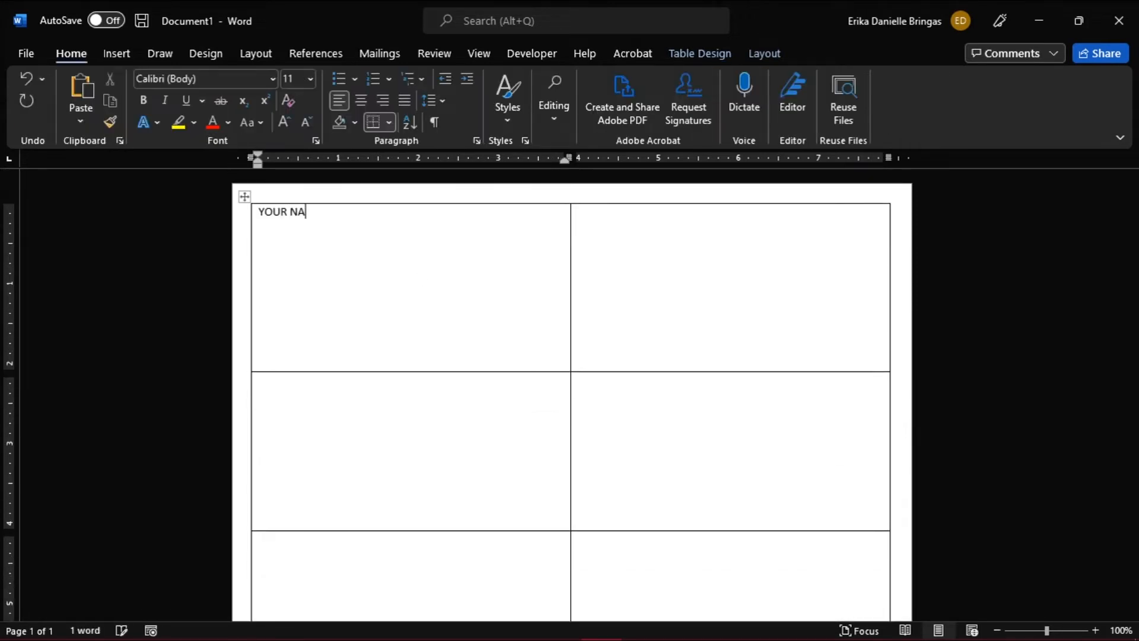
{"action": "type", "text": "ME"}
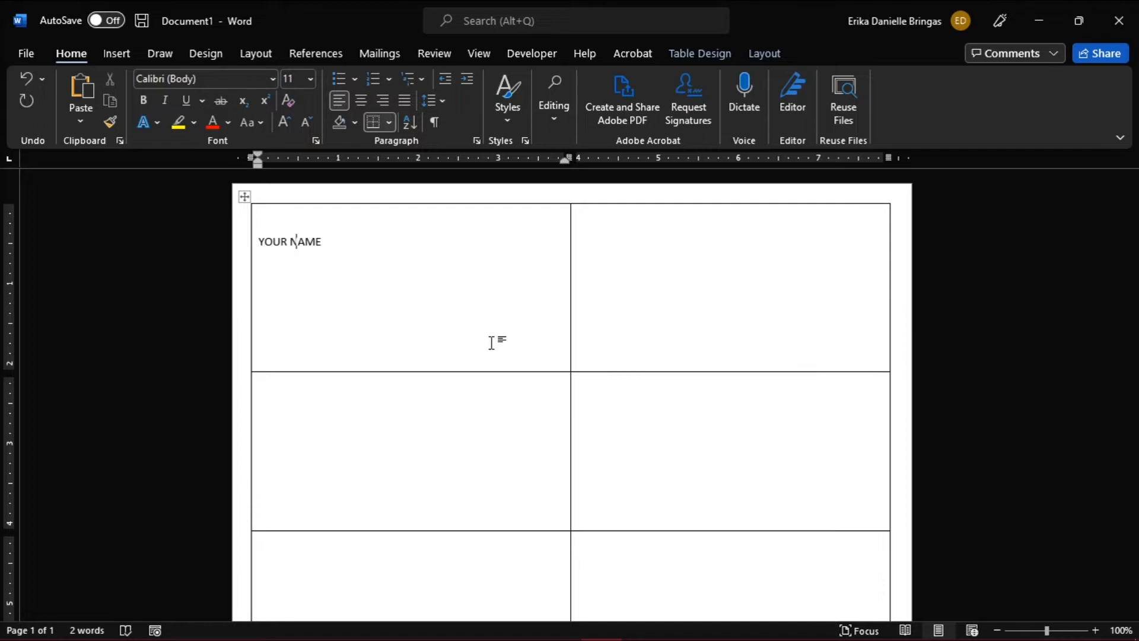
{"action": "type", "text": "/COM"}
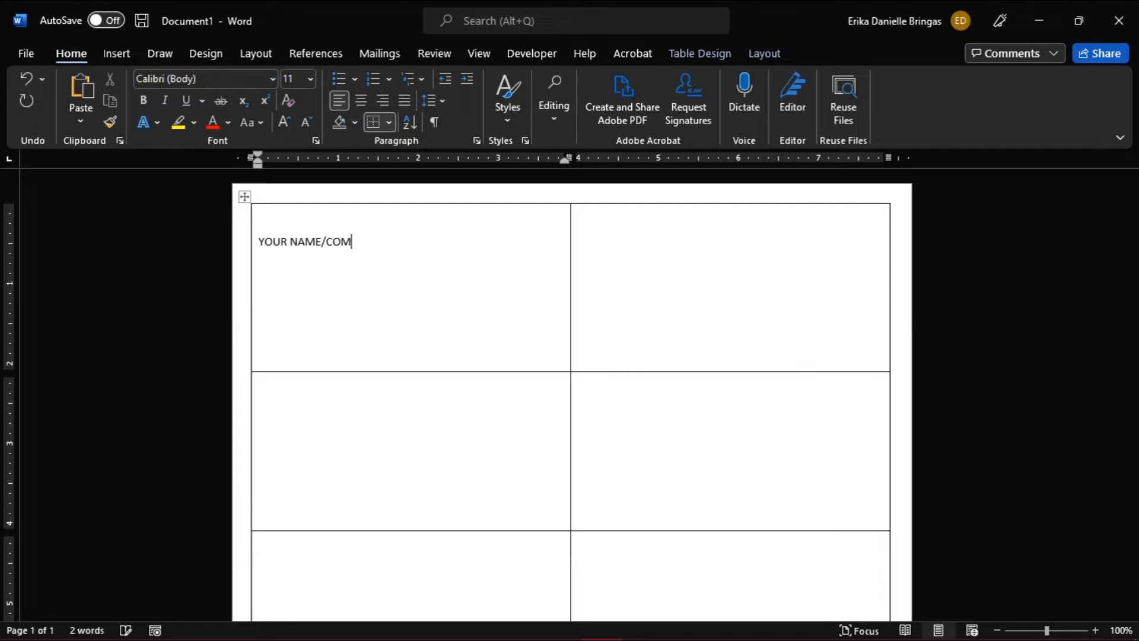
{"action": "type", "text": "PANY NAME"}
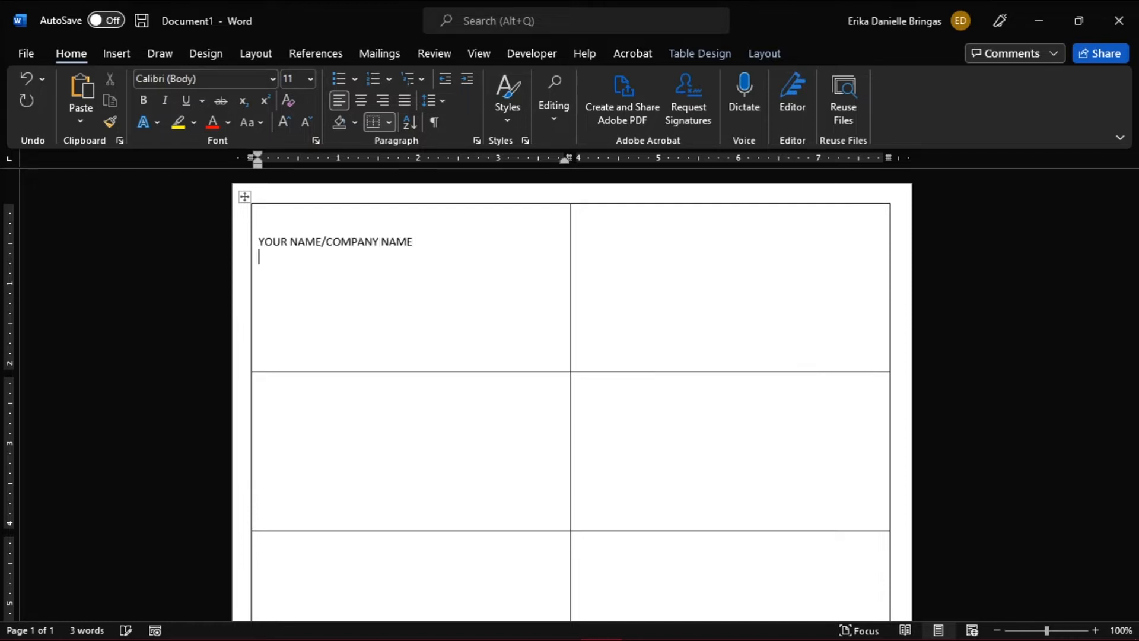
{"action": "type", "text": "Street Address, City,"}
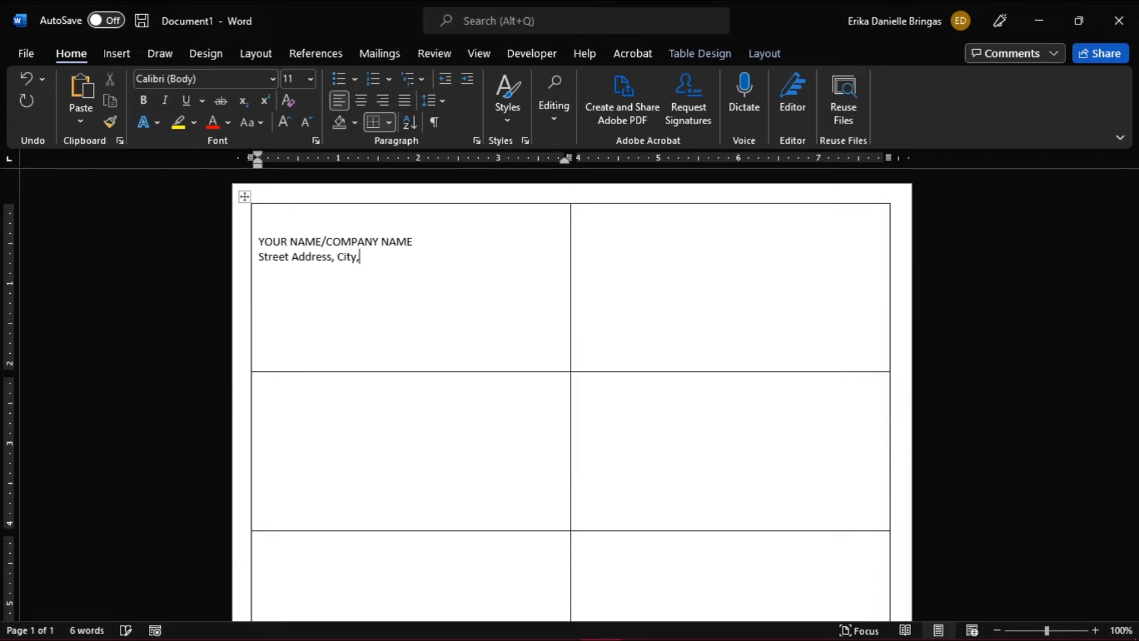
{"action": "type", "text": "ST ZIP Code"}
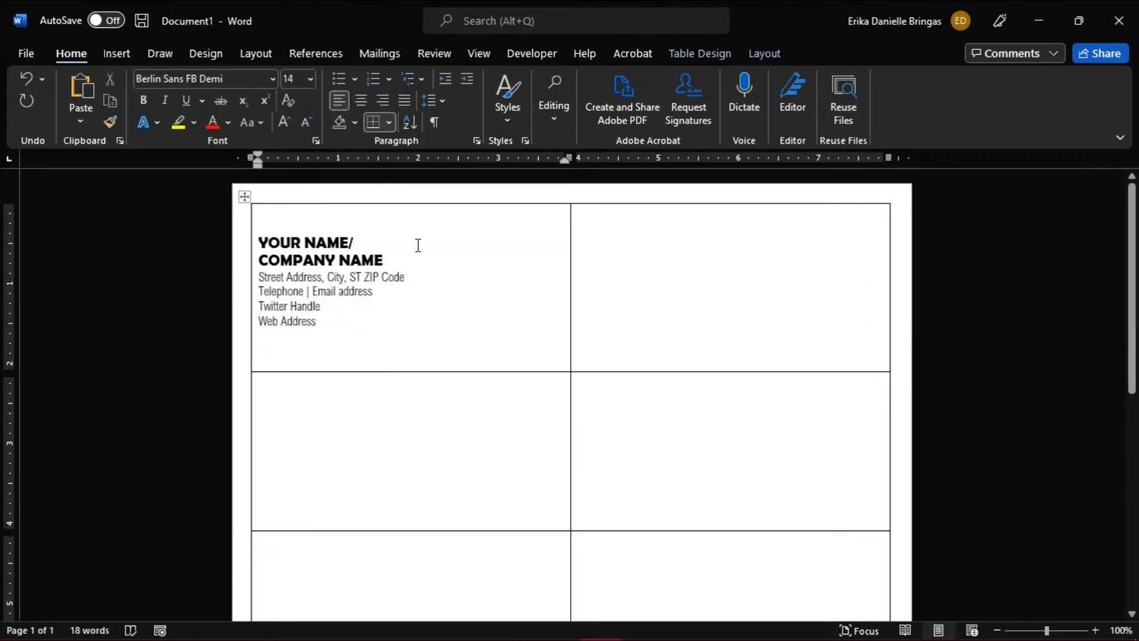
{"action": "mouse_move", "coordinate": [434, 261]}
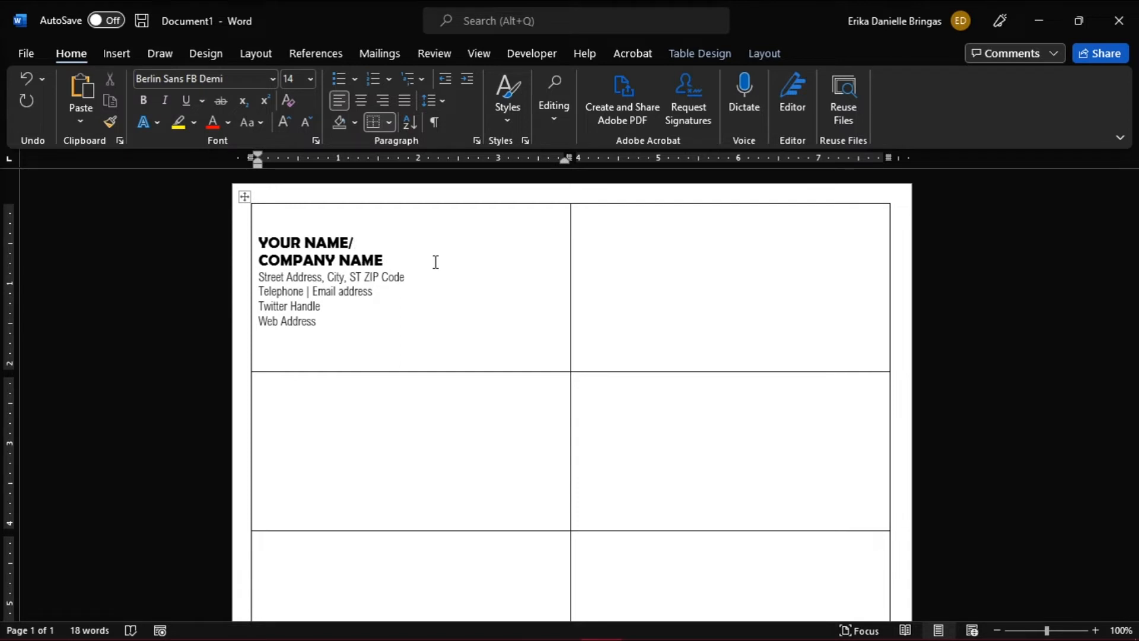
- Insert the MS Tutorials logo from this device beside the text and copy the cell contents
{"action": "left_click", "coordinate": [116, 54]}
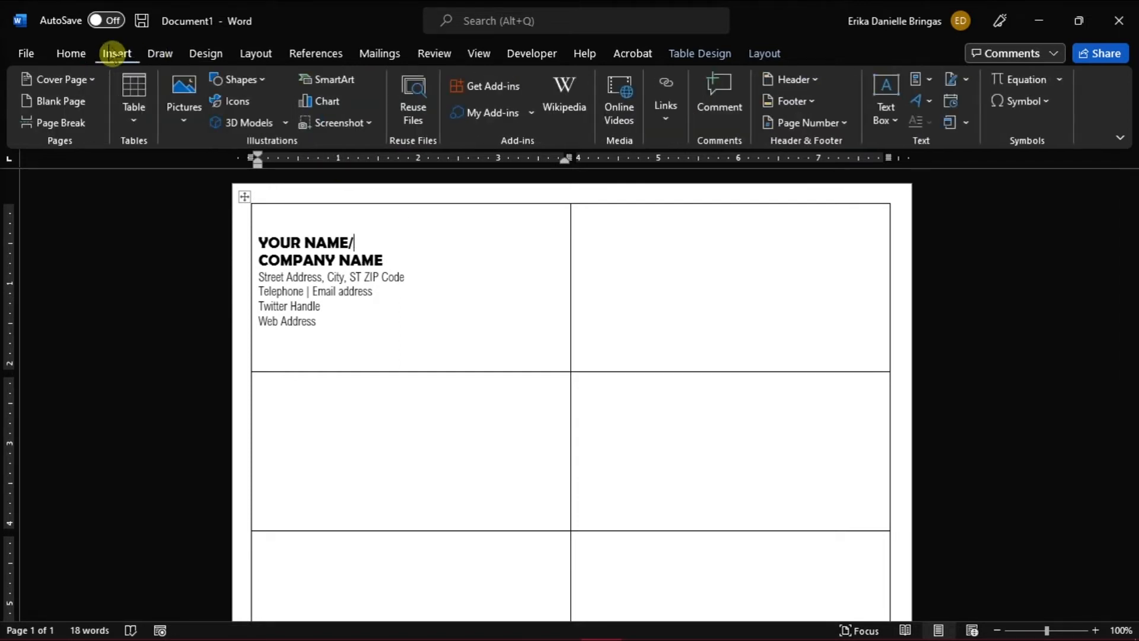
{"action": "left_click", "coordinate": [183, 95]}
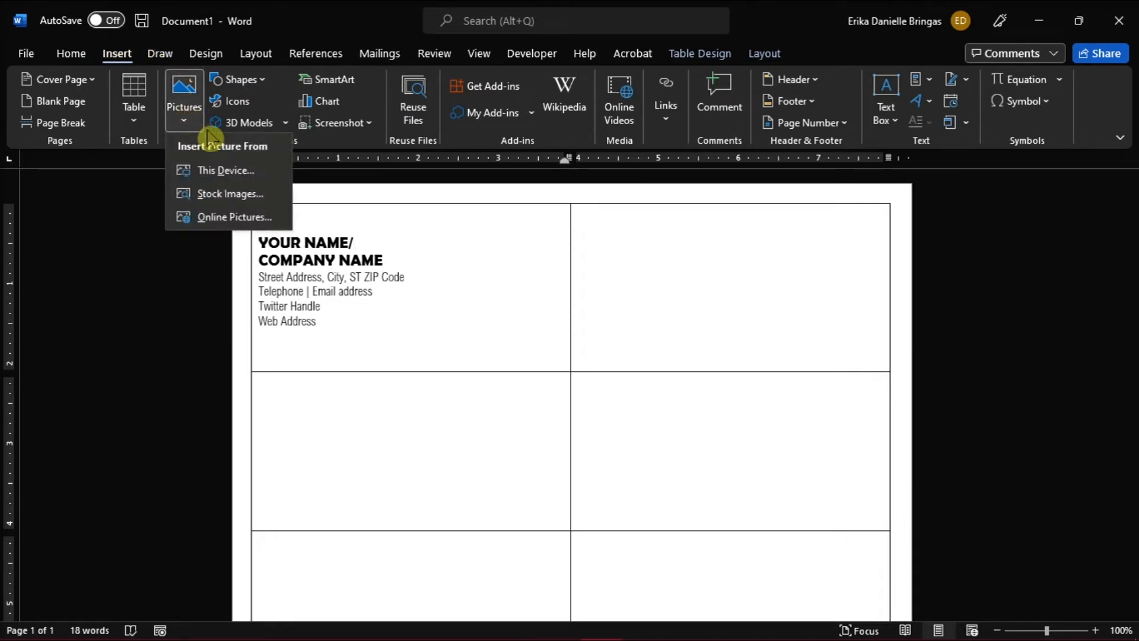
{"action": "left_click", "coordinate": [226, 169]}
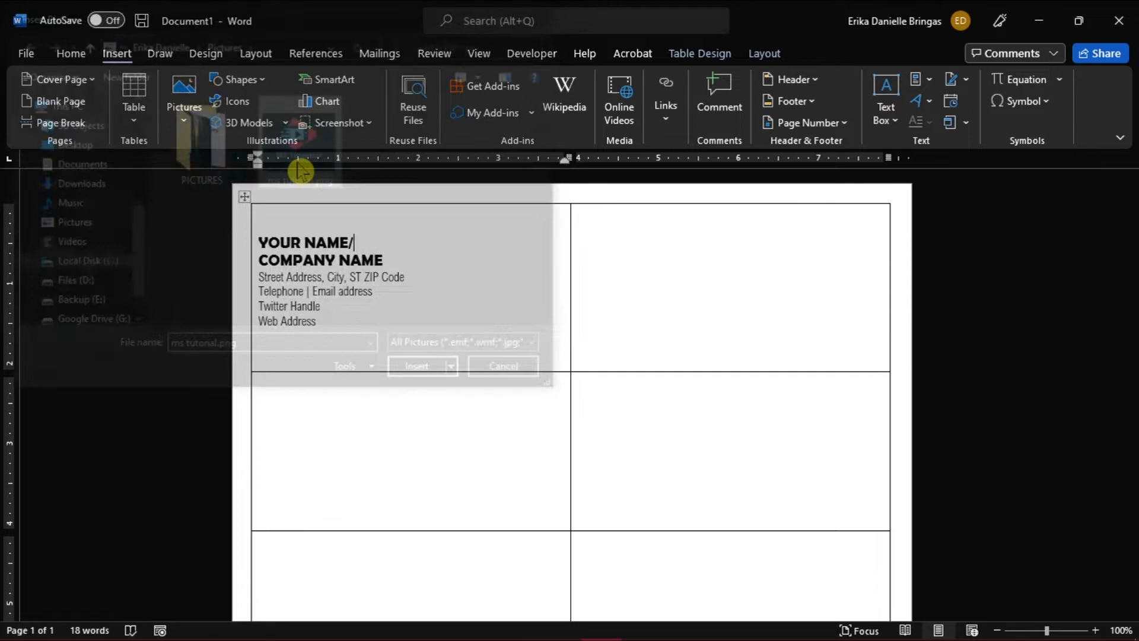
{"action": "left_click", "coordinate": [417, 366]}
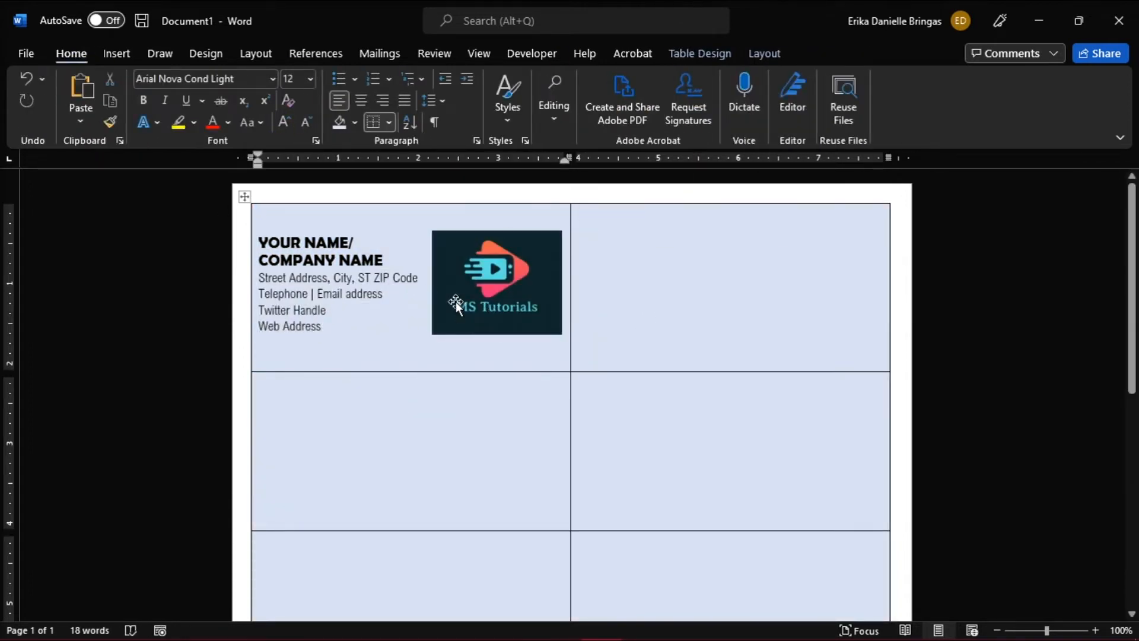
{"action": "key", "text": "ctrl+c"}
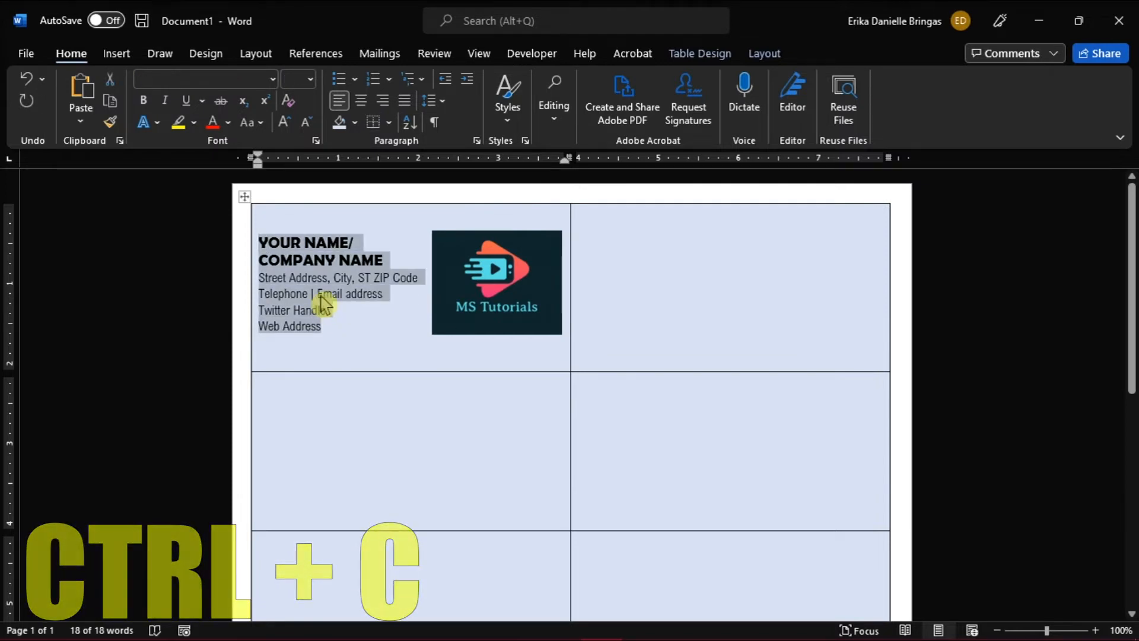
- Paste the first card's text and logo into the remaining nine cells
{"action": "key", "text": "ctrl+v"}
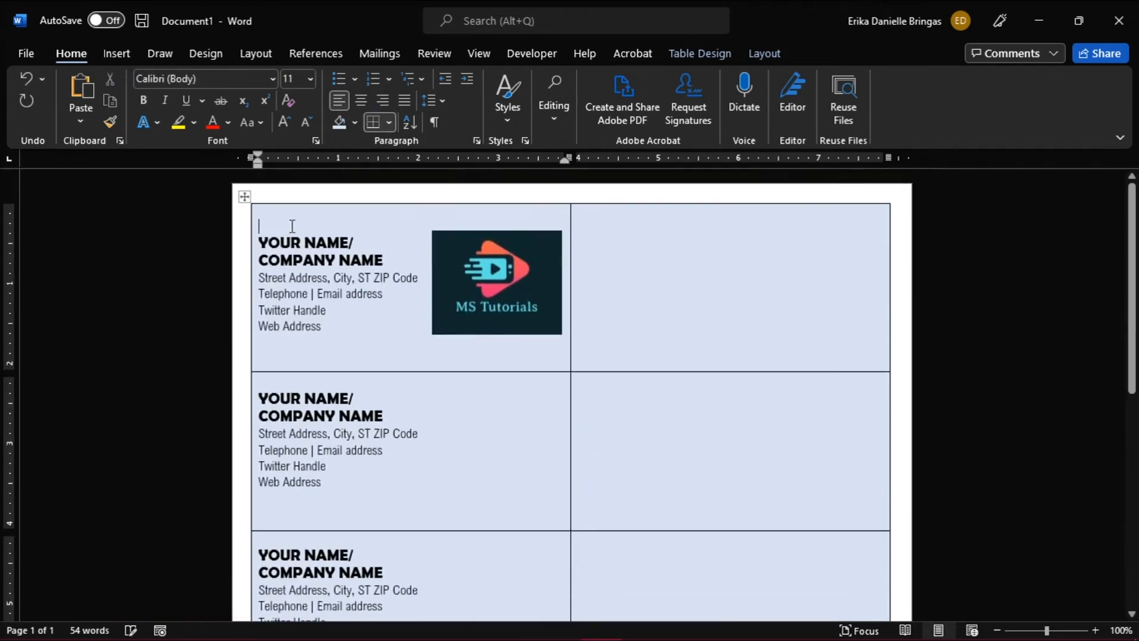
{"action": "scroll", "scroll_direction": "down", "scroll_amount": 3}
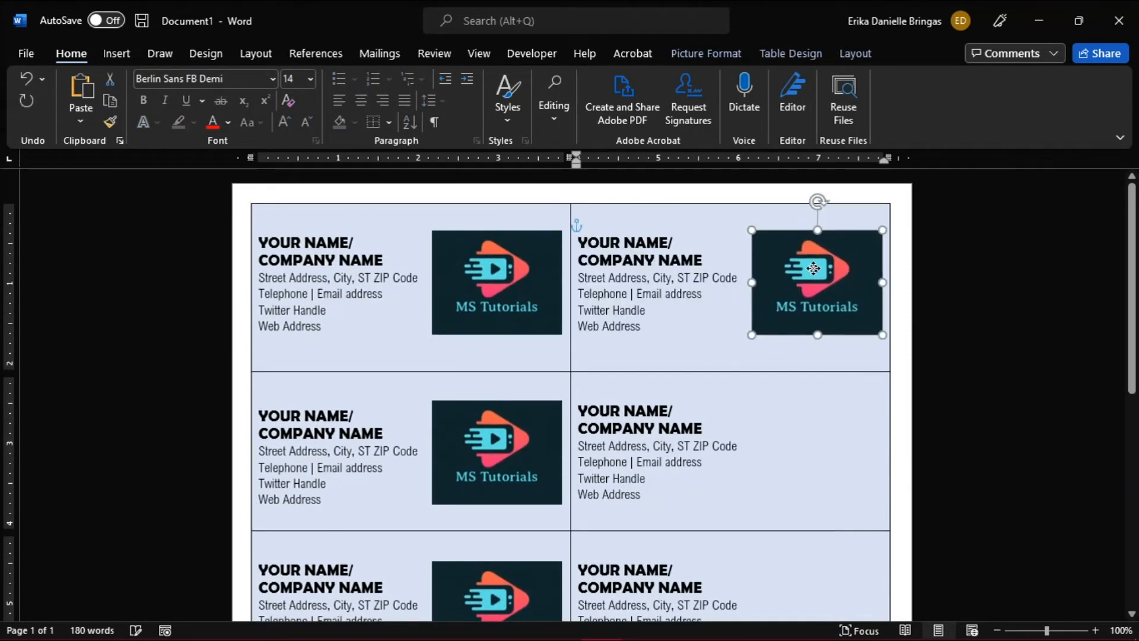
{"action": "scroll", "scroll_direction": "down", "scroll_amount": 3}
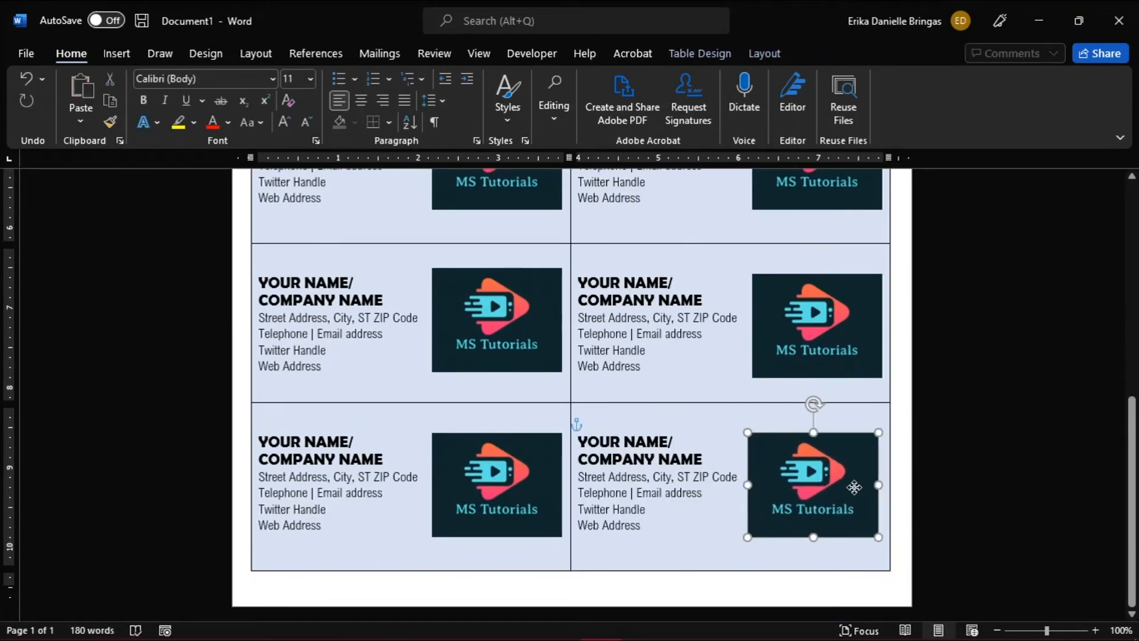
{"action": "scroll", "scroll_direction": "up", "scroll_amount": 3}
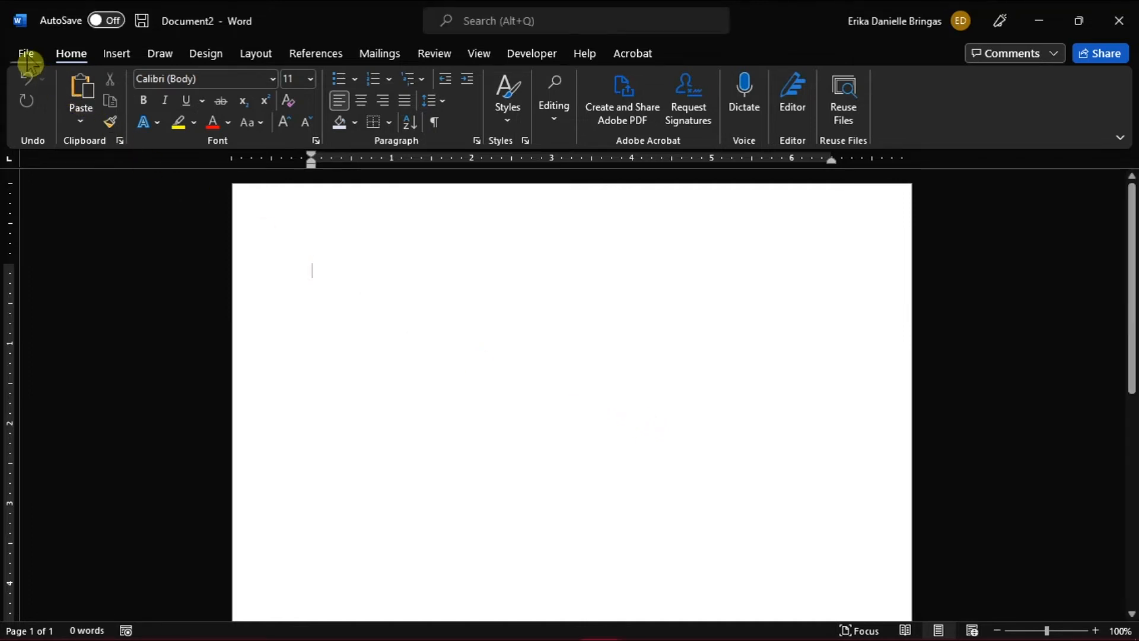
- Show the File > New template gallery and scroll to the online template search
{"action": "left_click", "coordinate": [26, 54]}
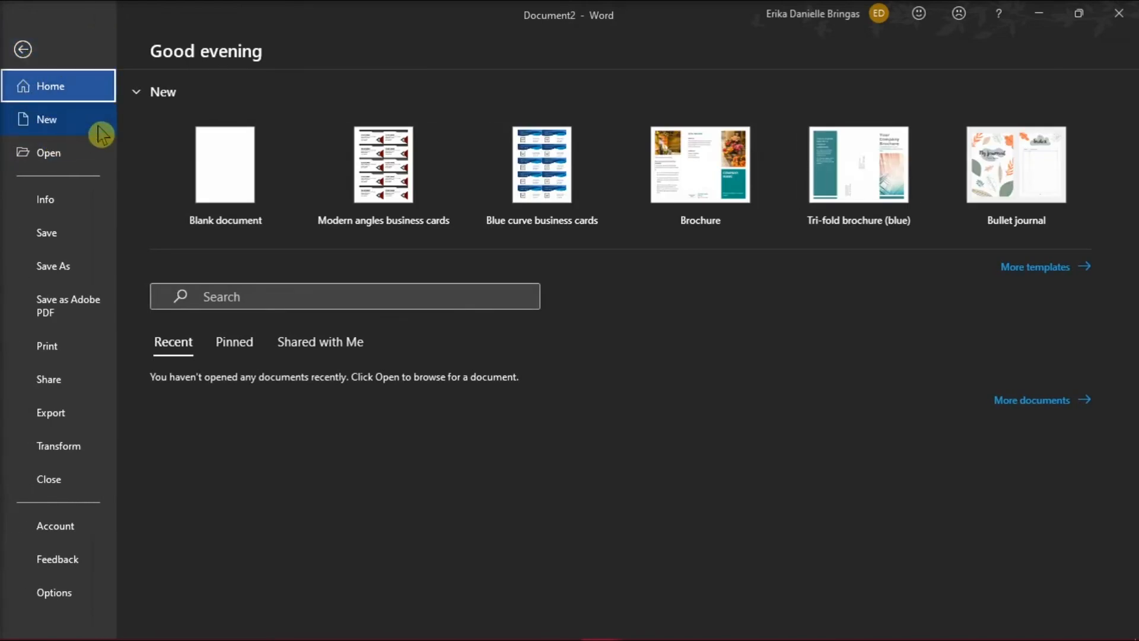
{"action": "left_click", "coordinate": [46, 119]}
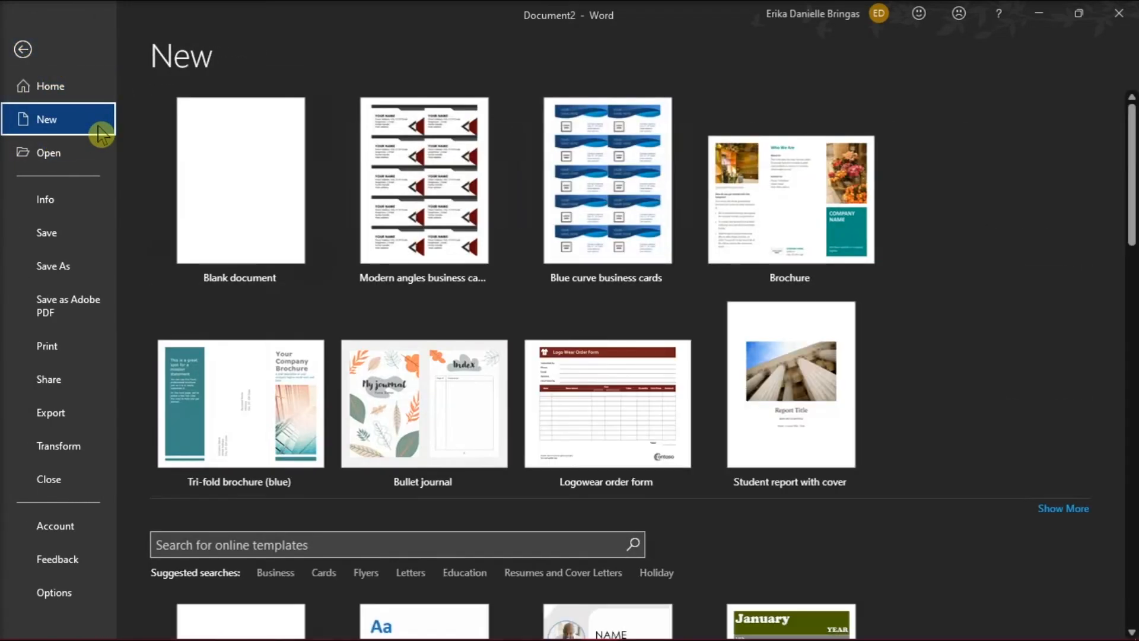
{"action": "scroll", "scroll_direction": "down", "scroll_amount": 3}
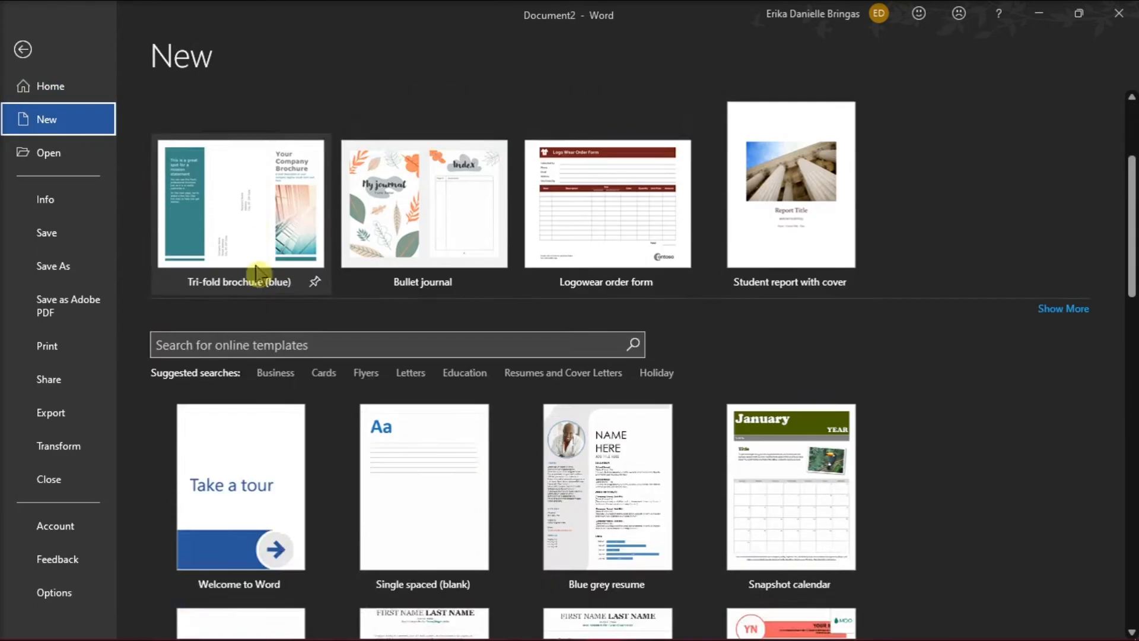
{"action": "scroll", "scroll_direction": "down", "scroll_amount": 3}
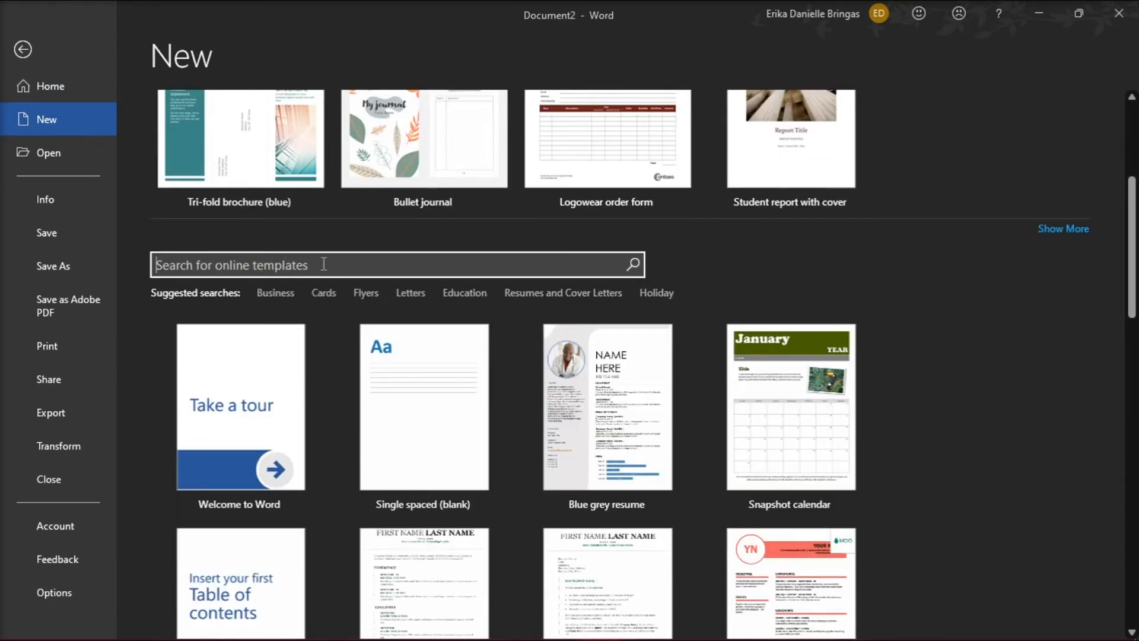
- Search online templates for 'BUSINESS CARD' and browse the results
{"action": "type", "text": "BUSINESS CARD"}
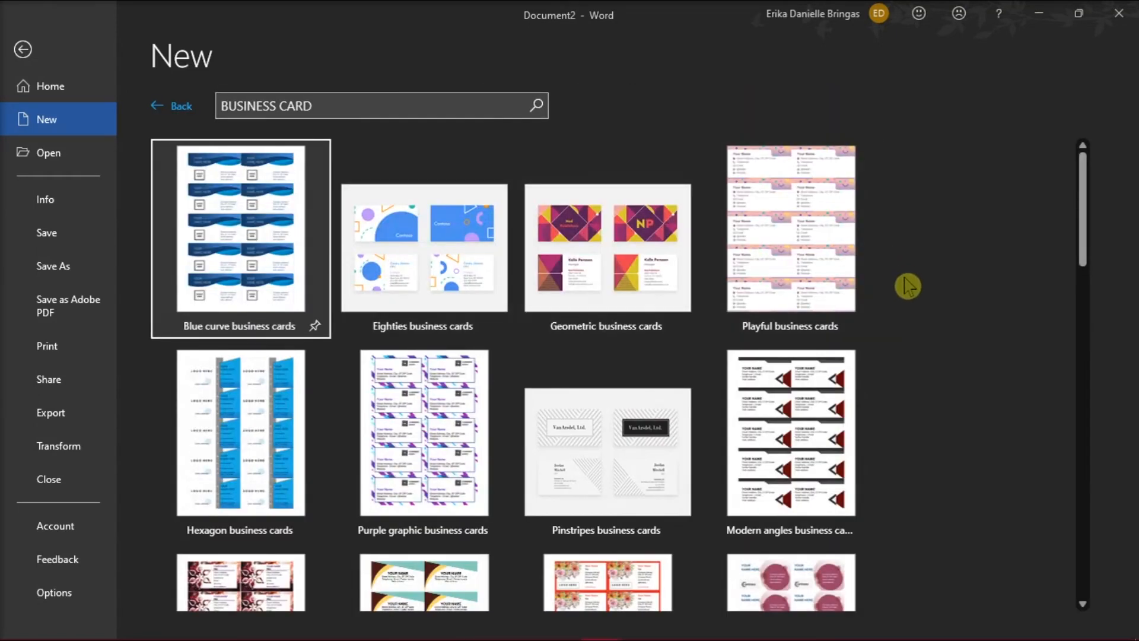
{"action": "mouse_move", "coordinate": [919, 296]}
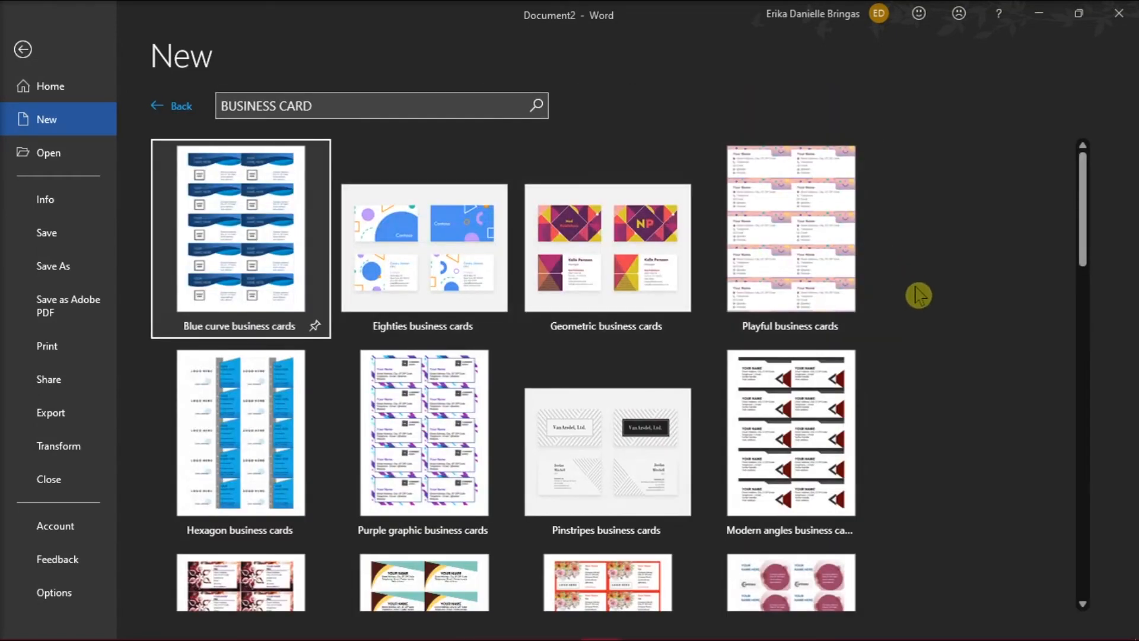
{"action": "scroll", "scroll_direction": "down", "scroll_amount": 3}
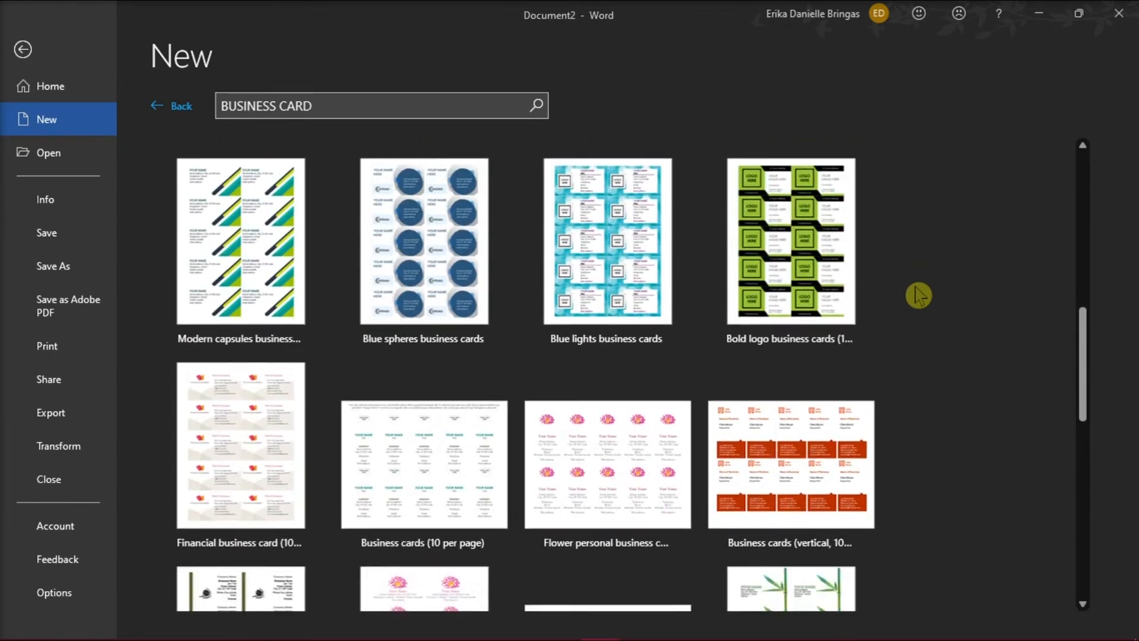
{"action": "scroll", "scroll_direction": "down", "scroll_amount": 3}
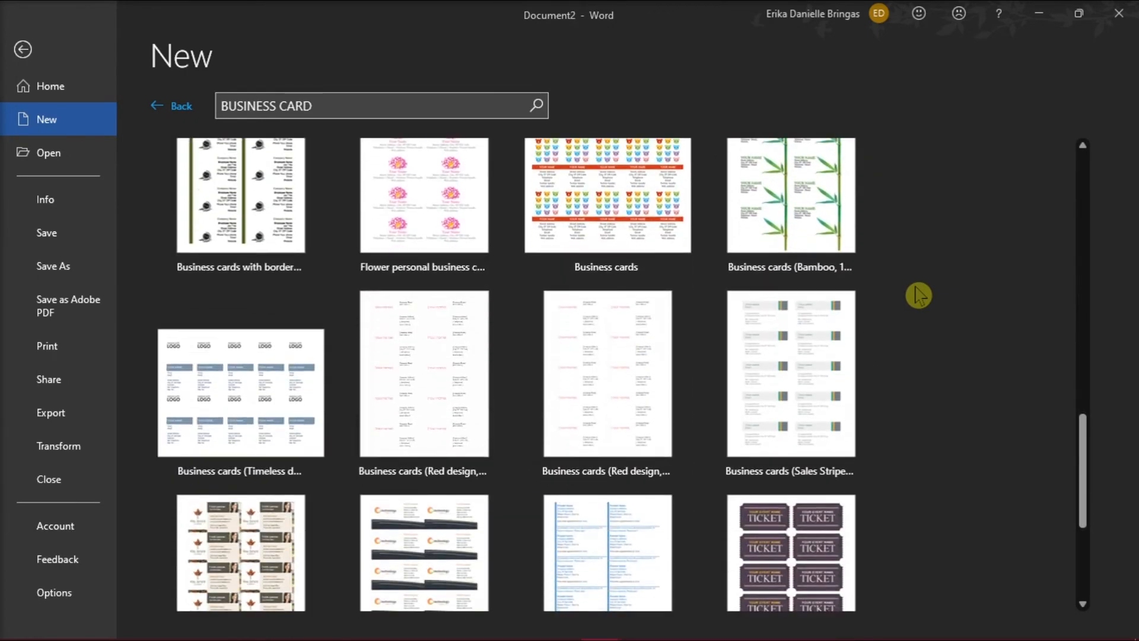
{"action": "scroll", "scroll_direction": "up", "scroll_amount": 3}
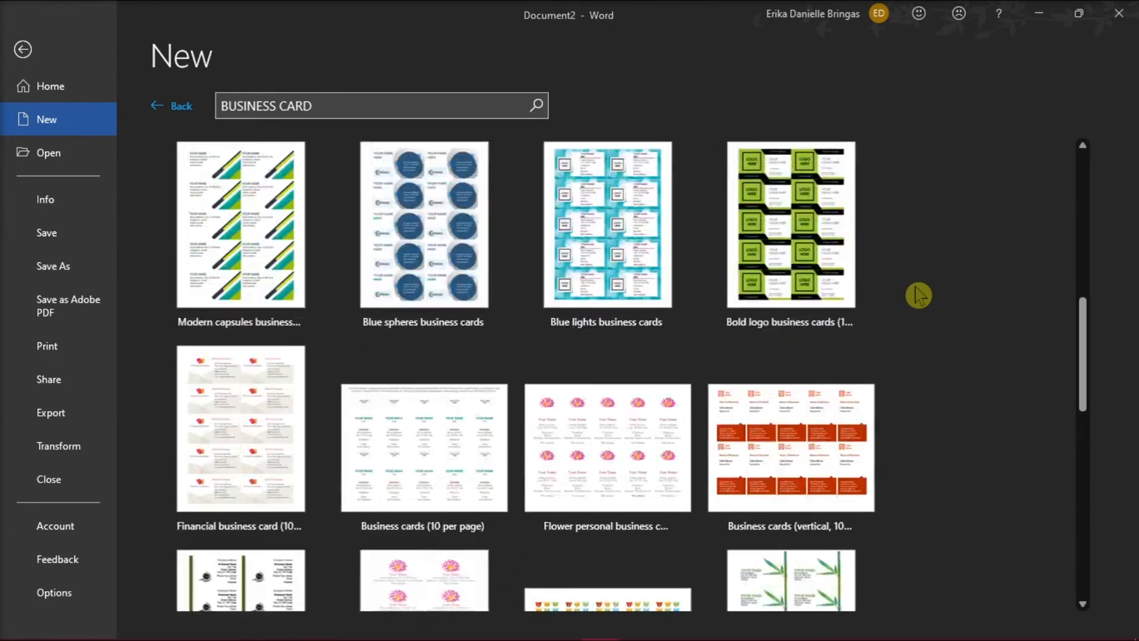
{"action": "scroll", "scroll_direction": "down", "scroll_amount": 3}
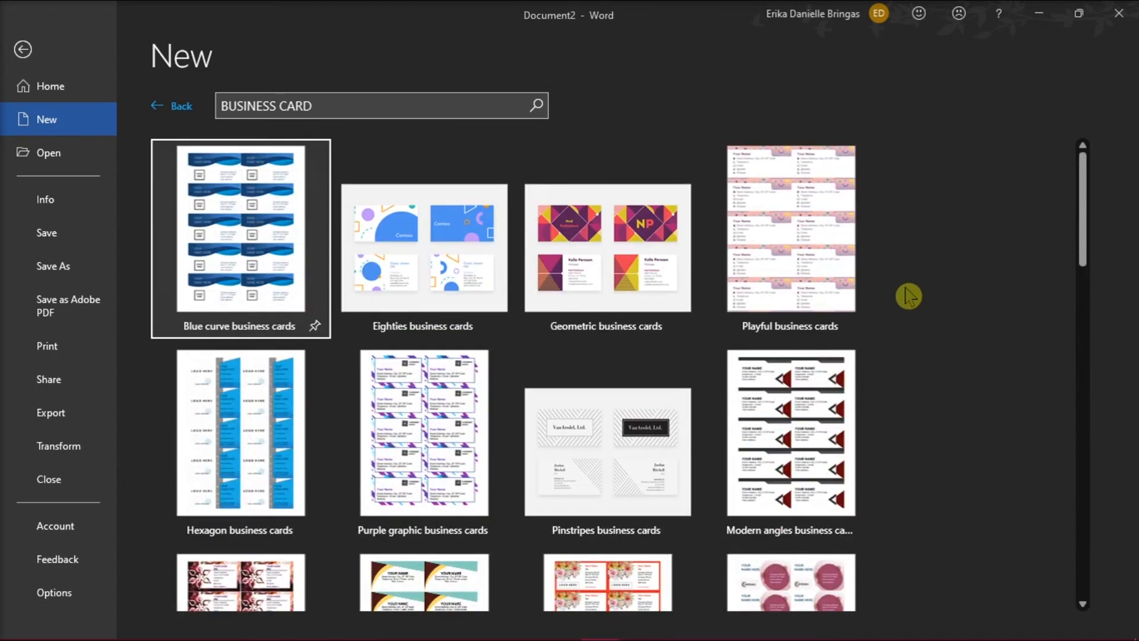
- Create a new document from the Blue curve business cards template
{"action": "left_click", "coordinate": [240, 229]}
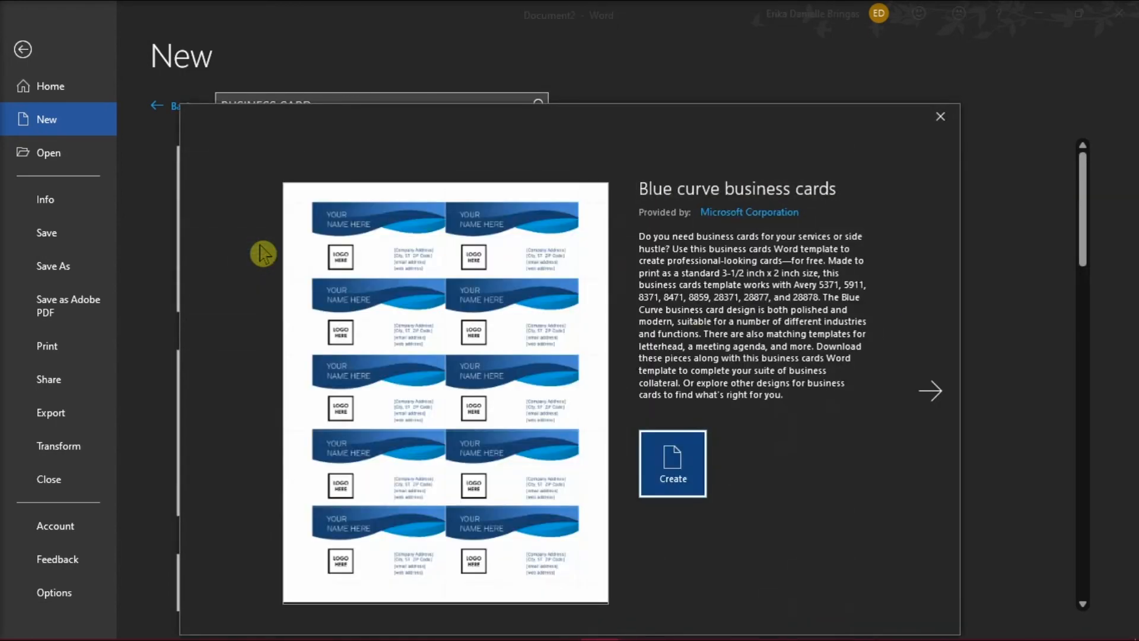
{"action": "mouse_move", "coordinate": [486, 310]}
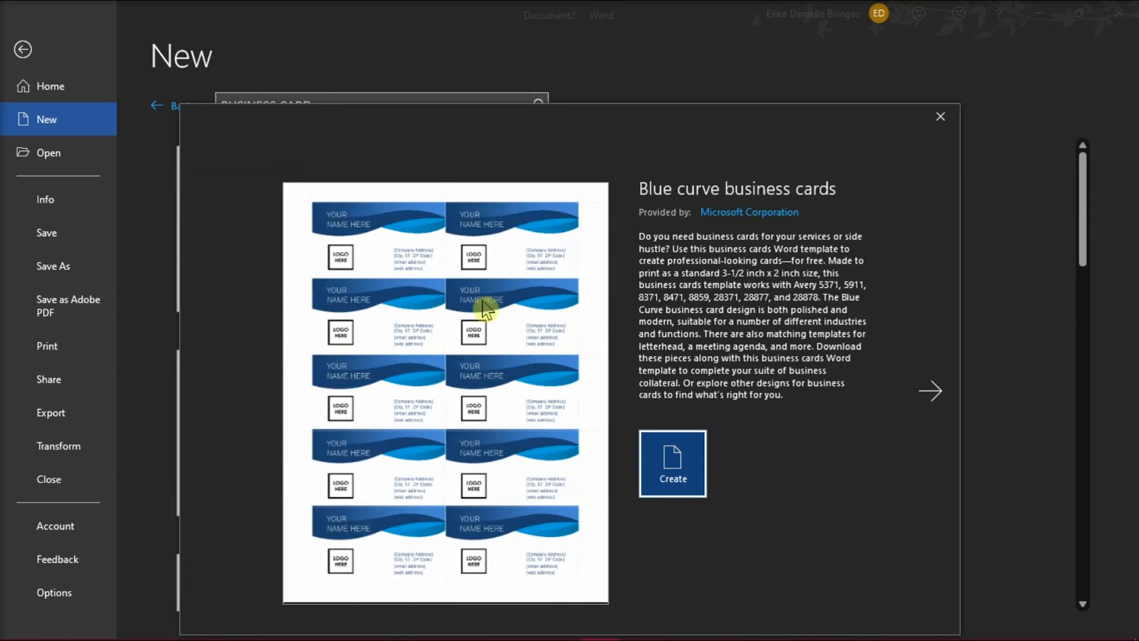
{"action": "mouse_move", "coordinate": [688, 462]}
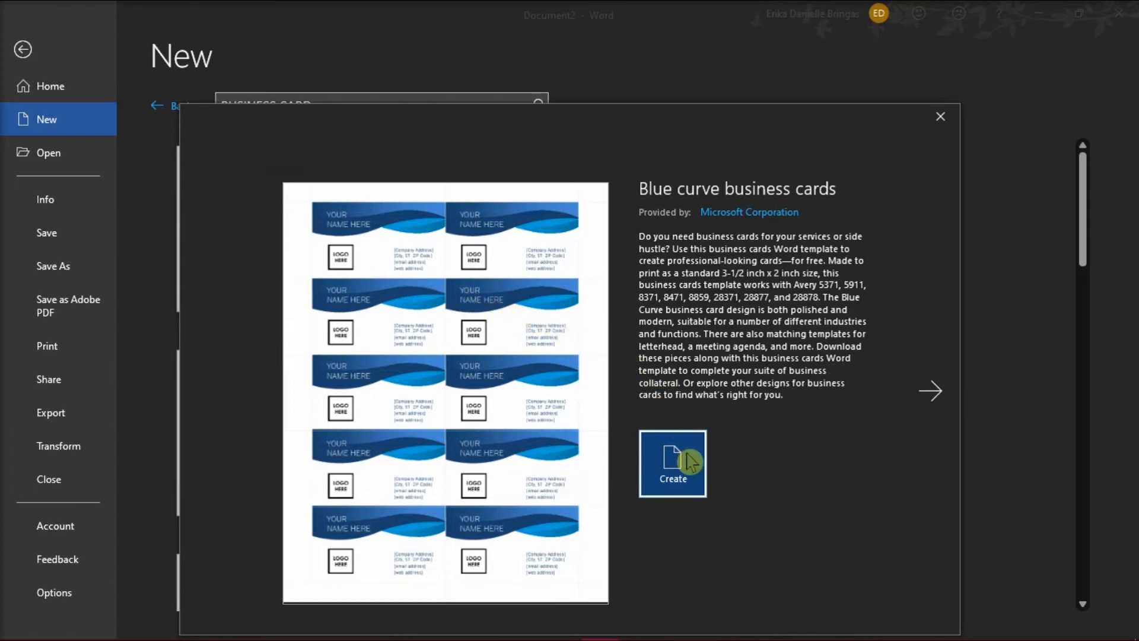
{"action": "left_click", "coordinate": [671, 464]}
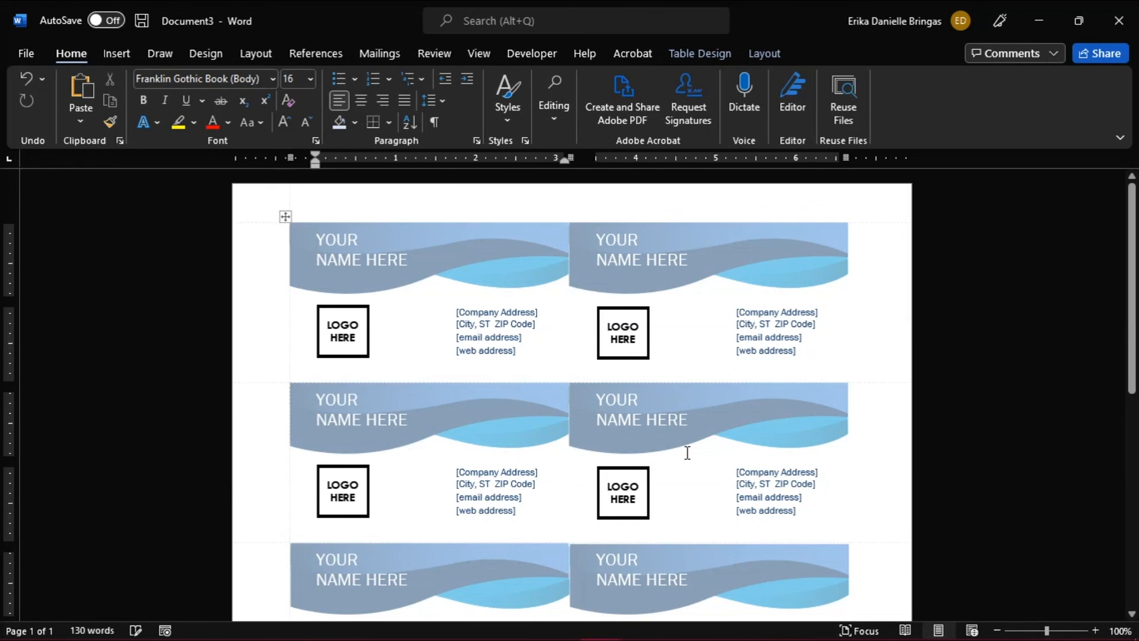
{"action": "scroll", "scroll_direction": "down", "scroll_amount": 3}
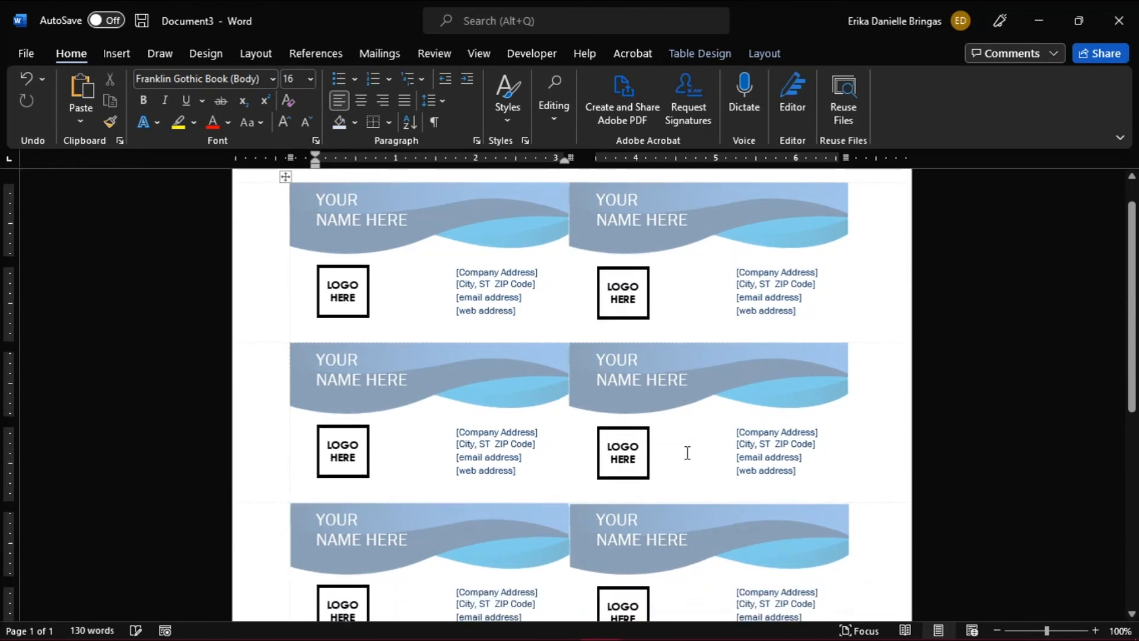